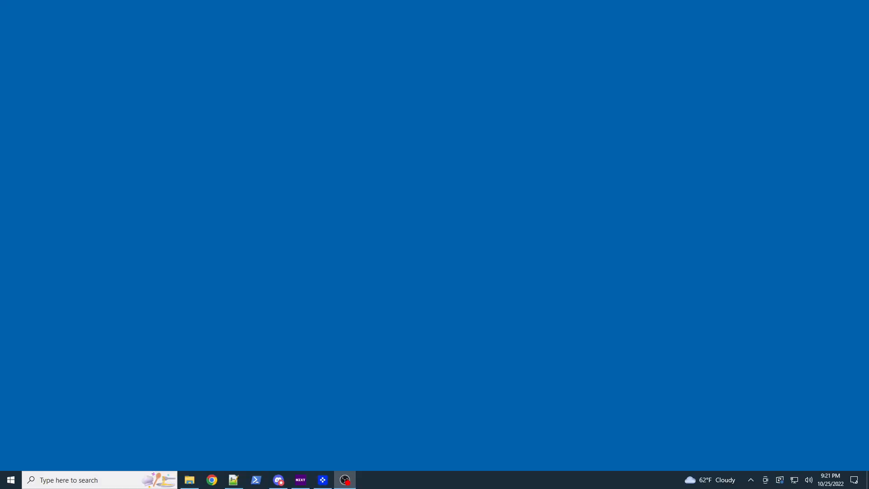
View the AIDA64 online store prices in Chrome, then load rainmeter.net in a second tab.
left_click(211, 480)
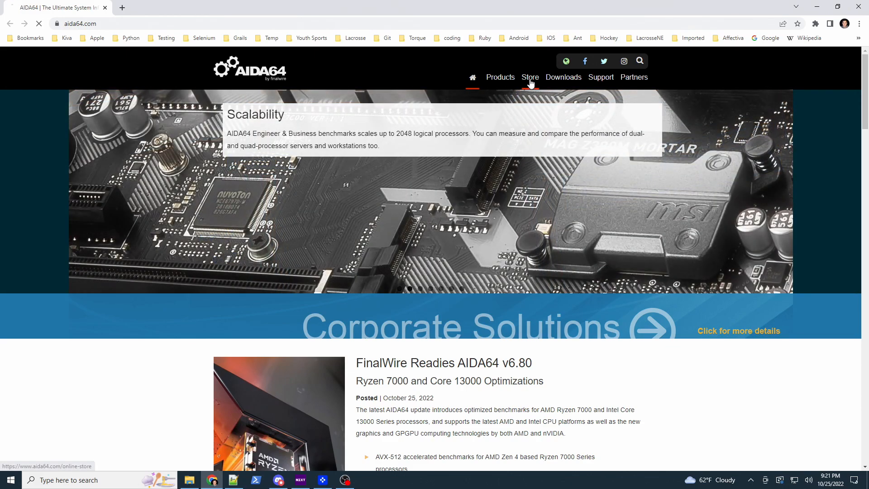
left_click(529, 76)
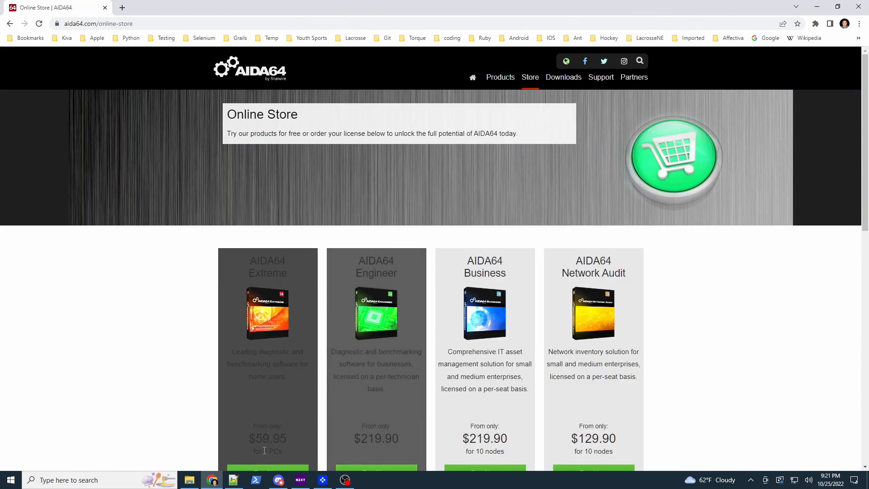
double_click(271, 438)
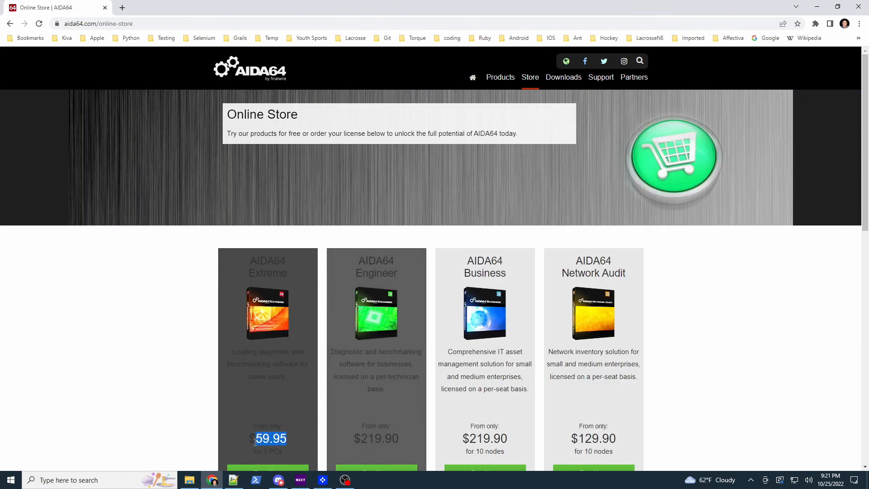
mouse_move(225, 423)
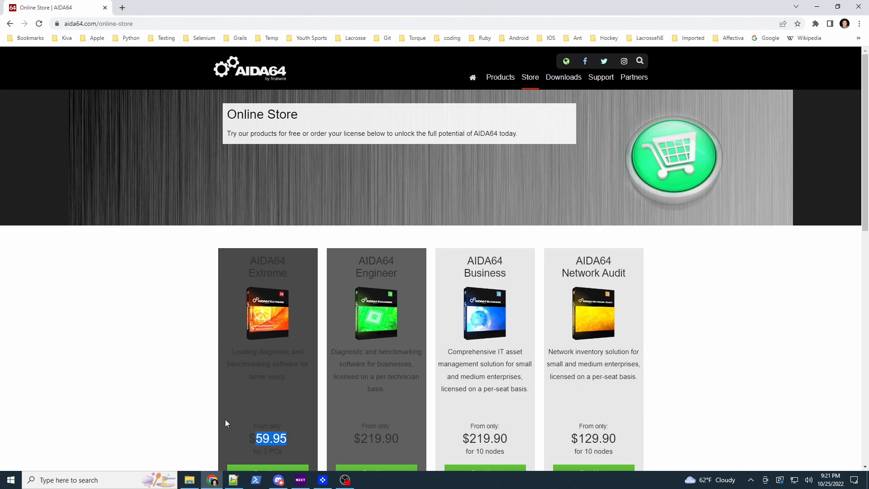
scroll("down", 3)
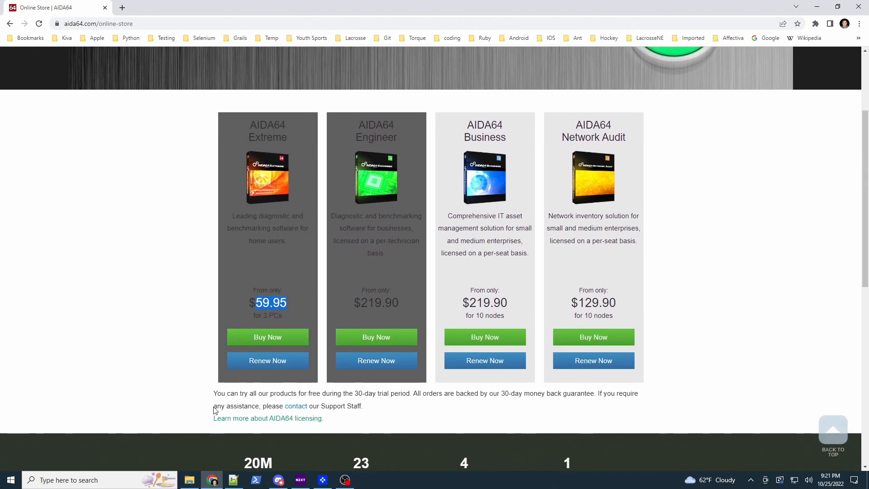
mouse_move(262, 250)
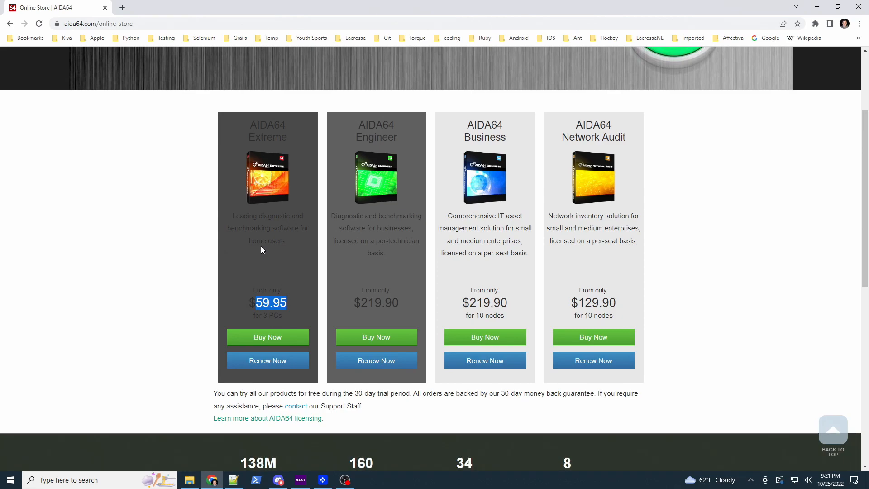
mouse_move(226, 228)
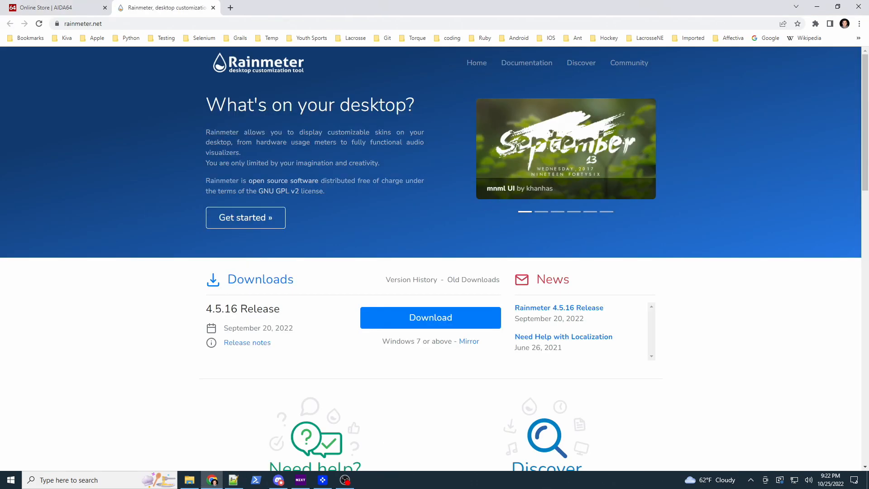
left_click(541, 212)
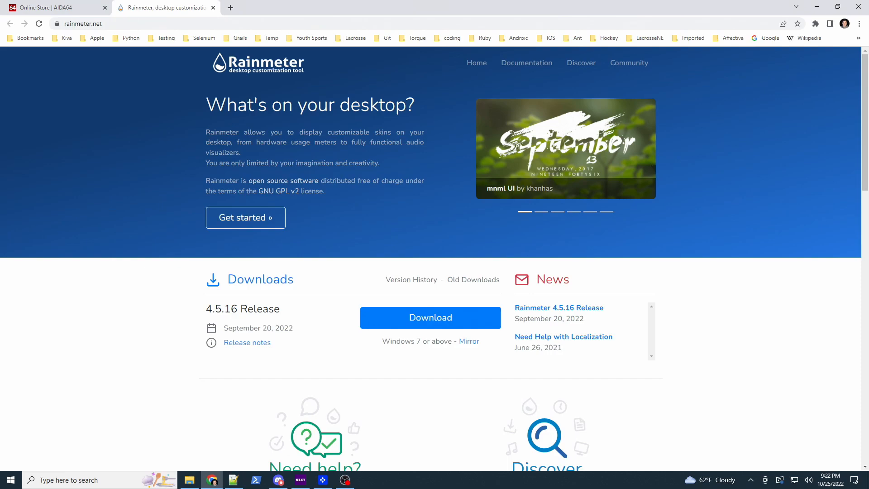
mouse_move(446, 329)
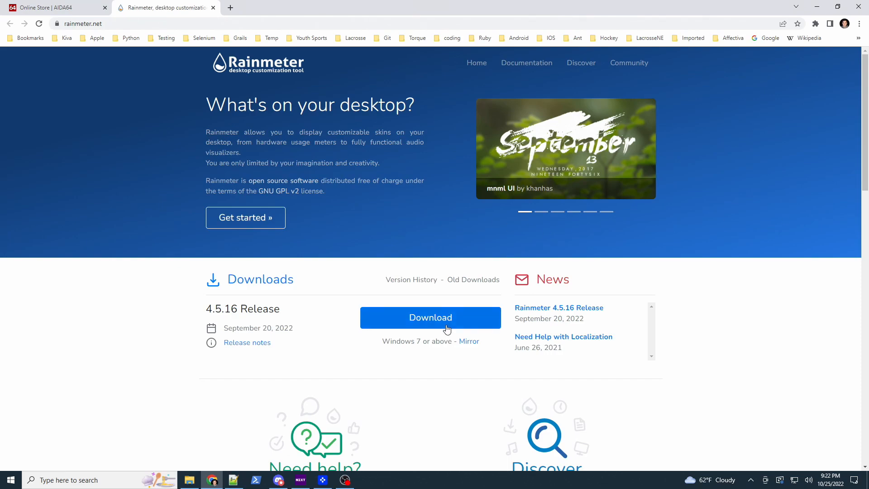
Download the Rainmeter 4.5.16 installer to Downloads and launch it.
left_click(430, 318)
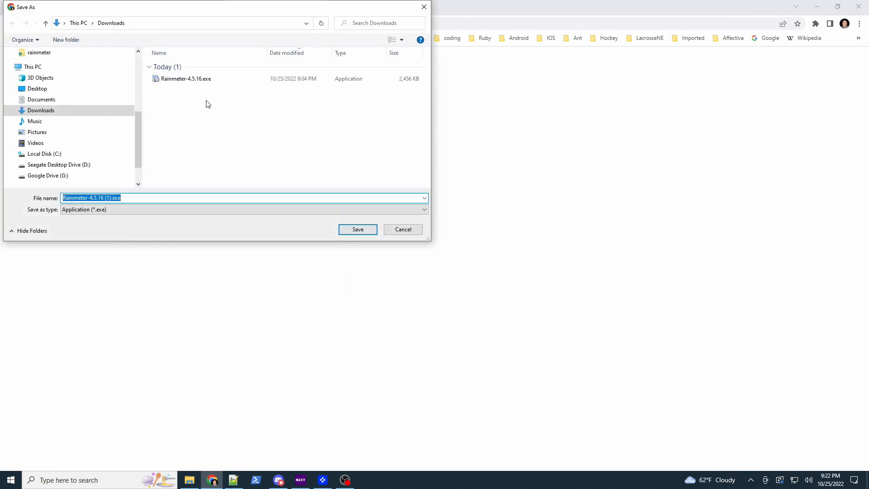
left_click(356, 229)
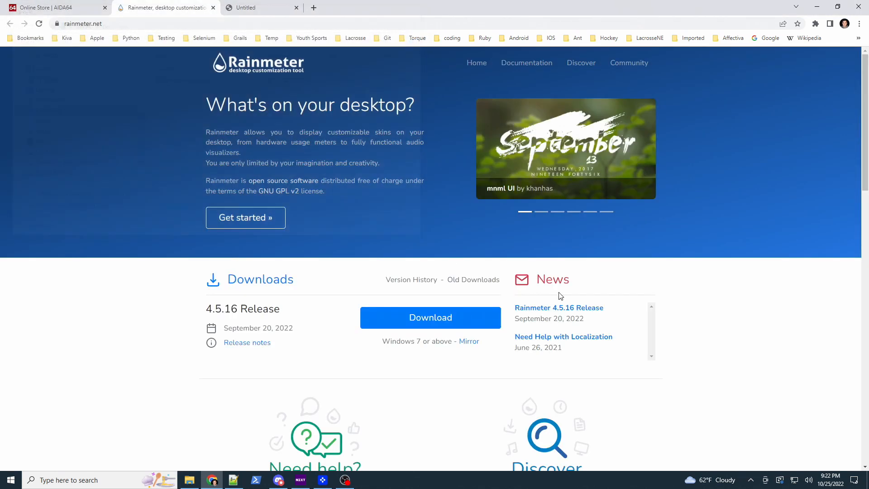
left_click(296, 7)
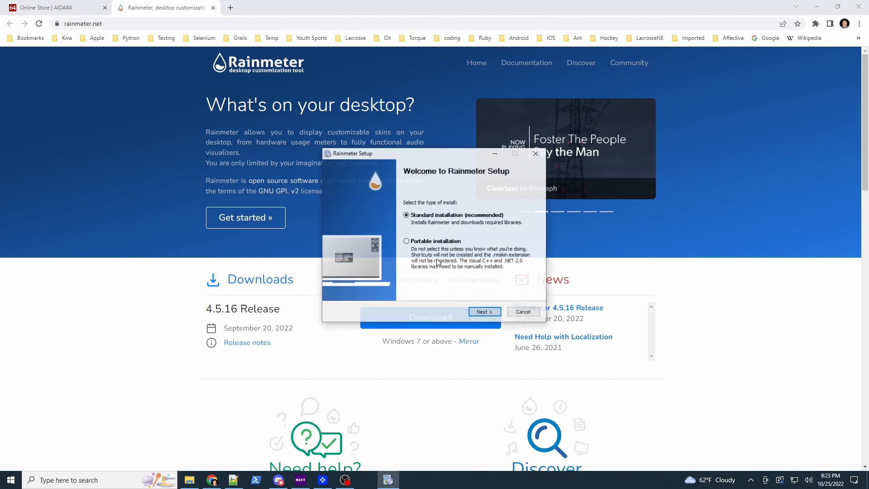
Run the standard Rainmeter installation and finish with Run Rainmeter checked.
left_click(483, 311)
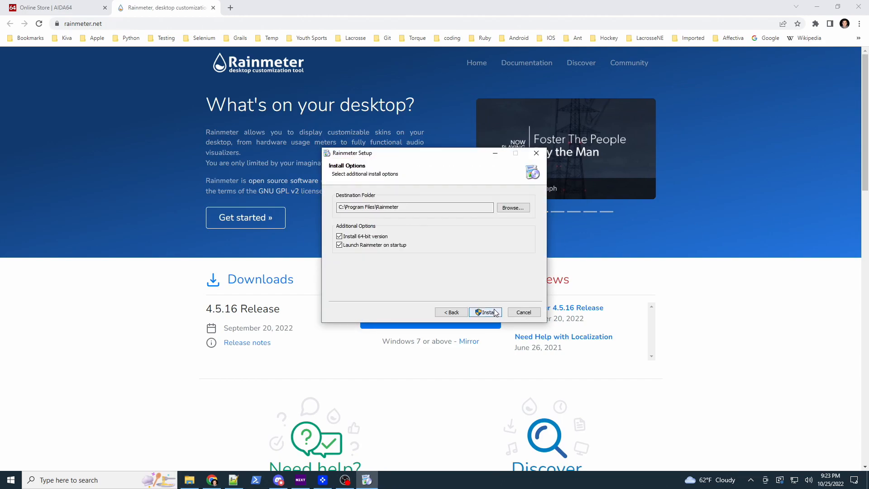
left_click(486, 312)
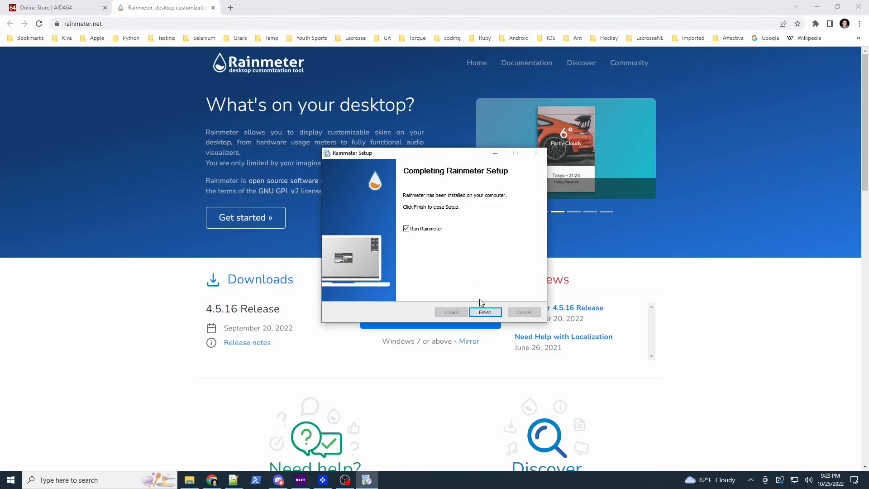
left_click(484, 312)
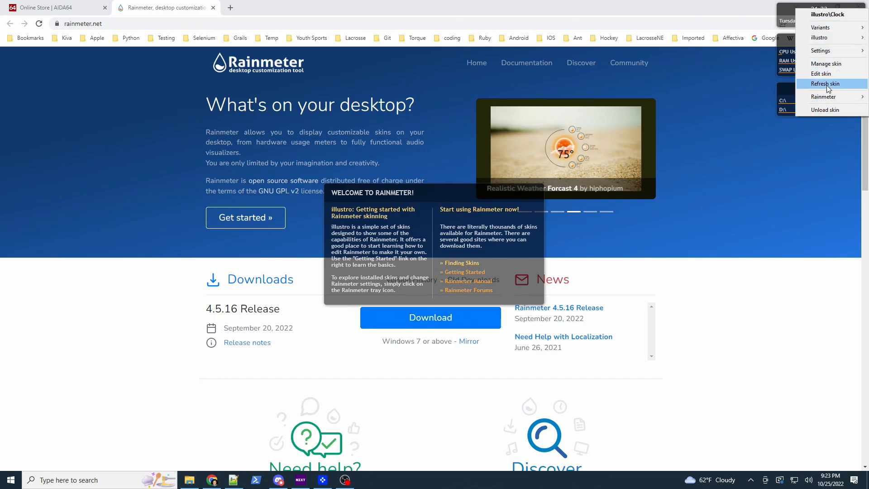
Refresh the illustro Clock skin and return to the Rainmeter homepage in Chrome.
left_click(827, 84)
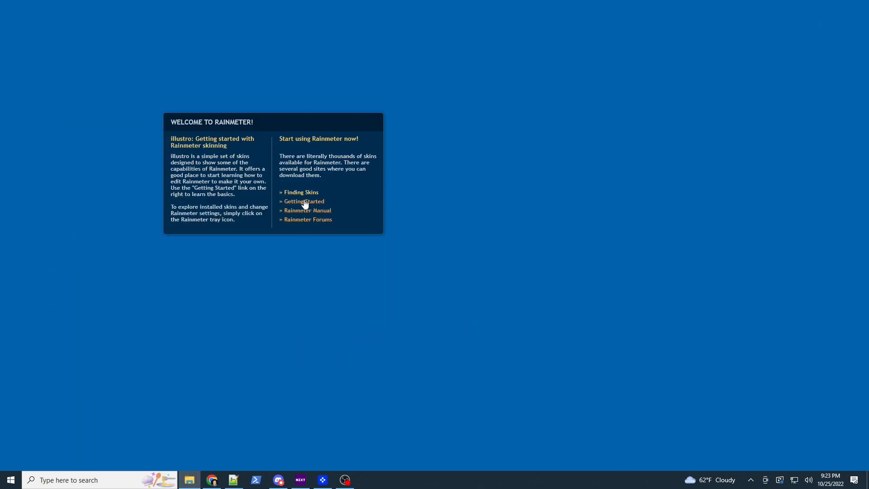
mouse_move(304, 213)
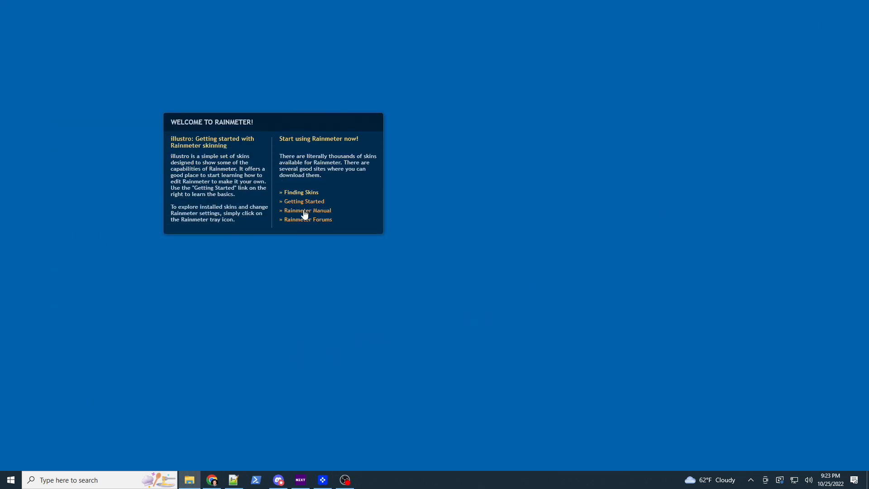
mouse_move(280, 201)
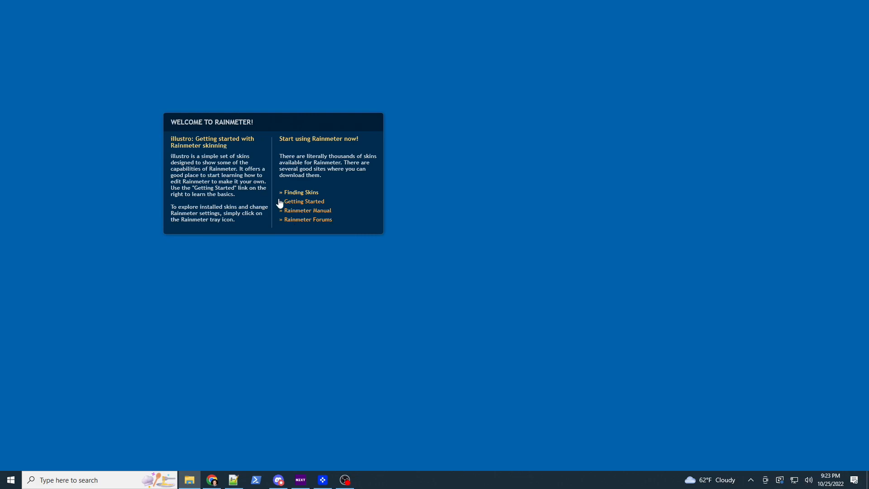
mouse_move(280, 130)
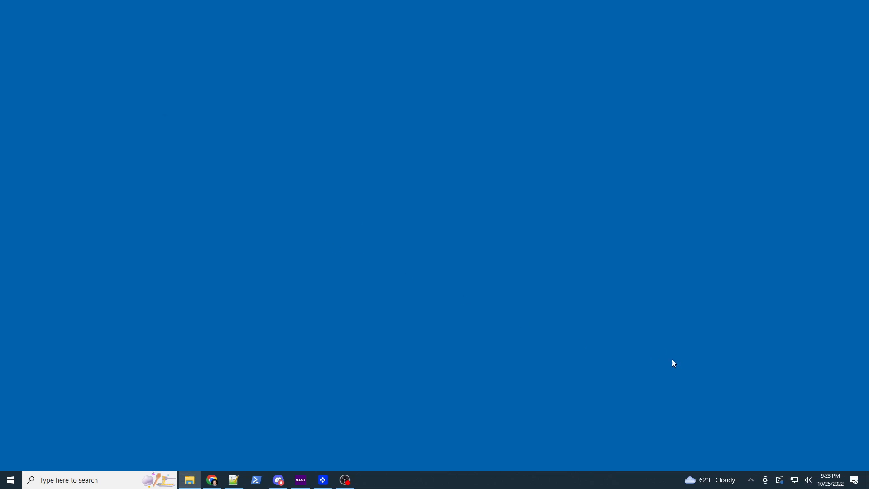
left_click(212, 480)
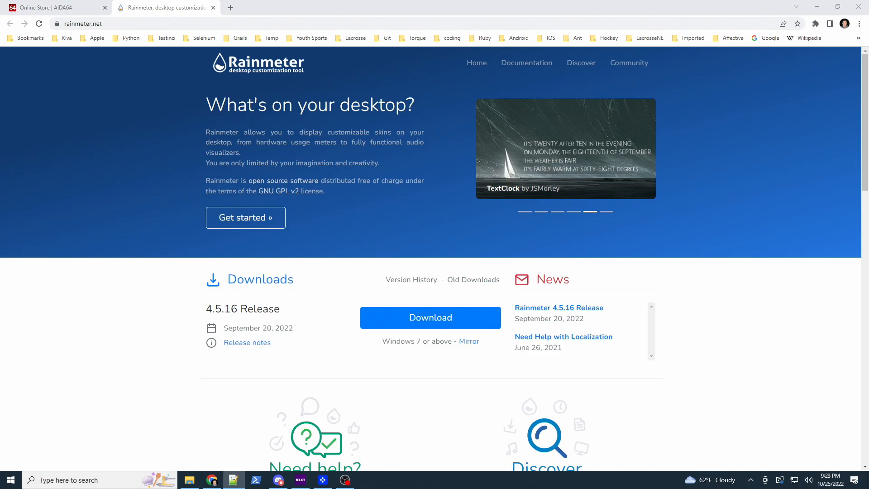
Download the clean-install Fountain of Colors 4.0a17 .rmskin from its GitHub releases page.
left_click(605, 211)
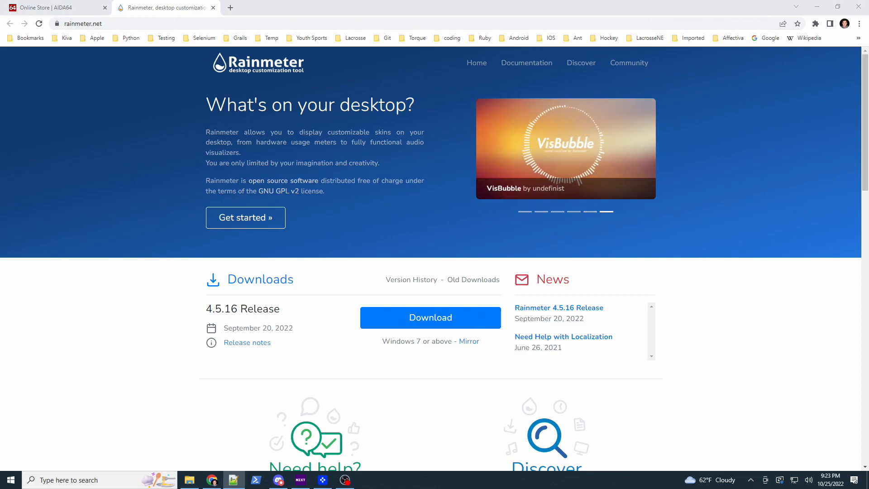
left_click(271, 7)
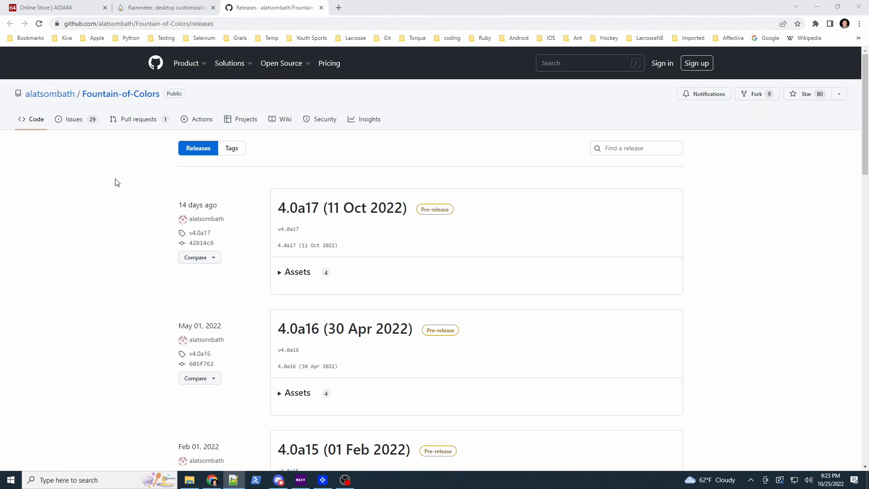
mouse_move(112, 175)
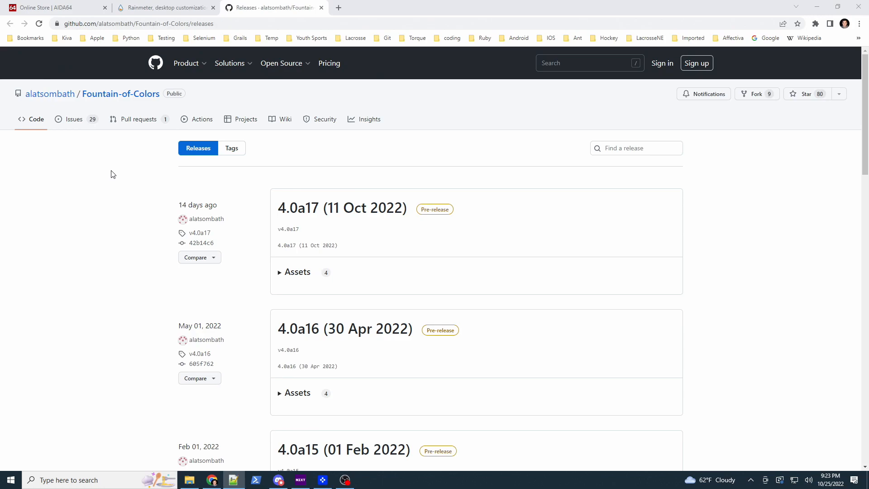
mouse_move(285, 280)
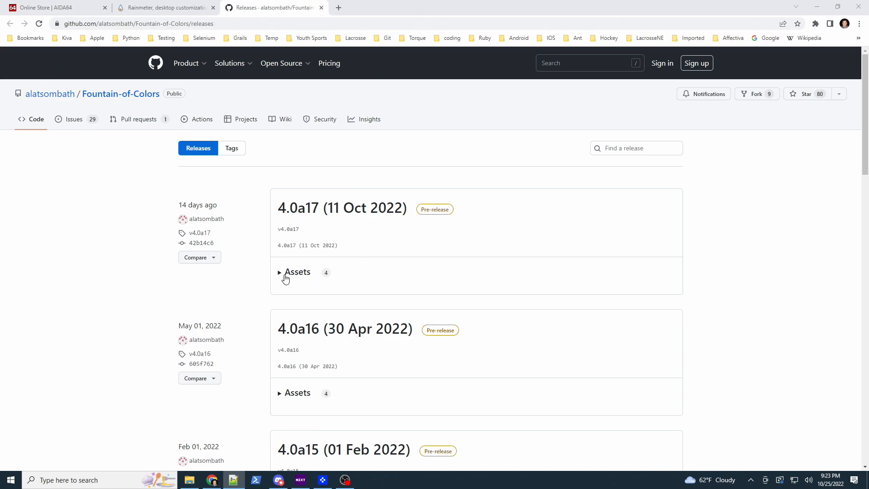
left_click(296, 271)
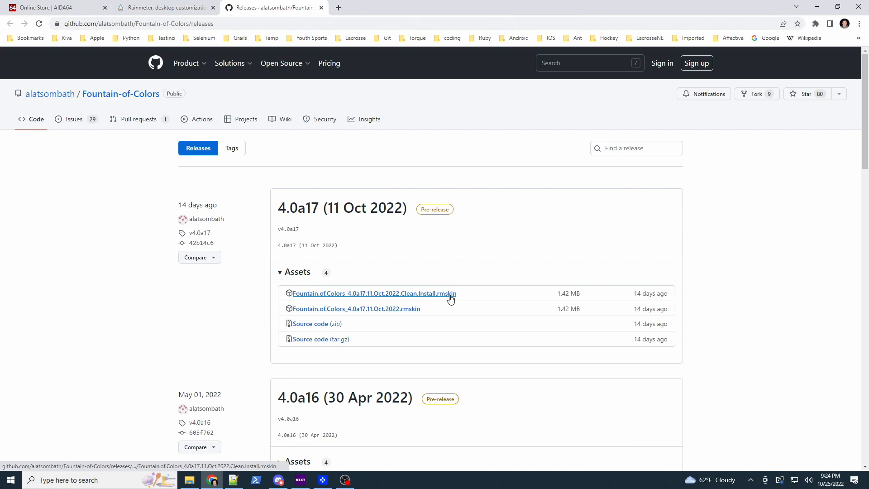
left_click(374, 293)
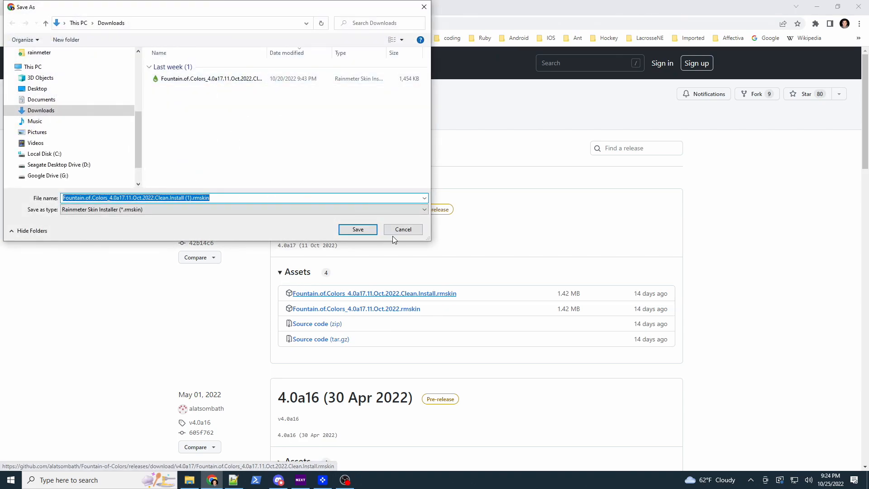
Cancel the duplicate Save As dialog and install the Fountain of Colors skin with its plugins.
left_click(358, 229)
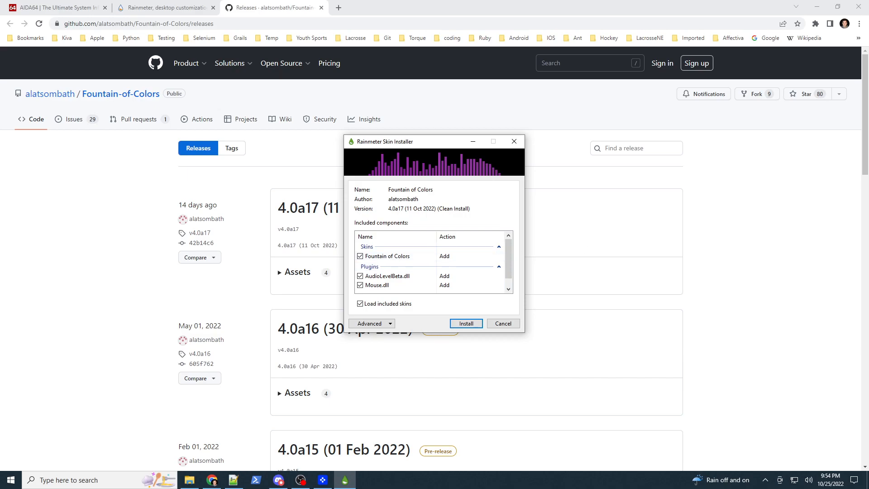
mouse_move(414, 190)
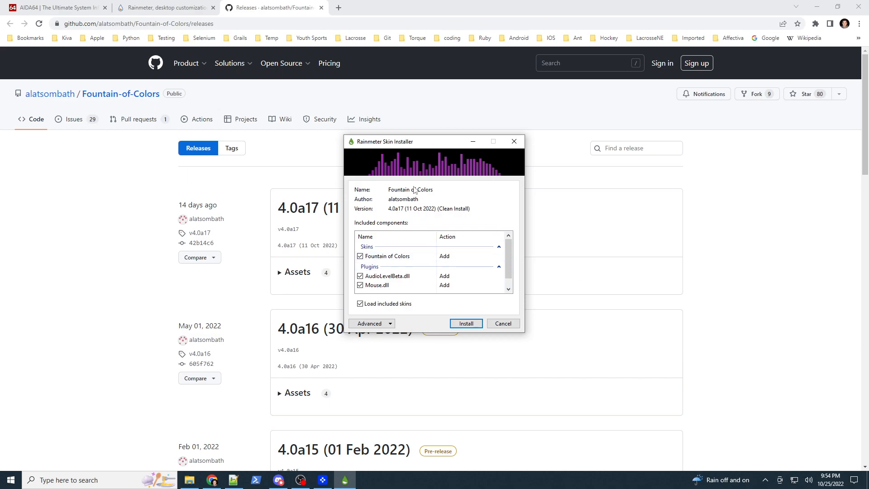
mouse_move(449, 316)
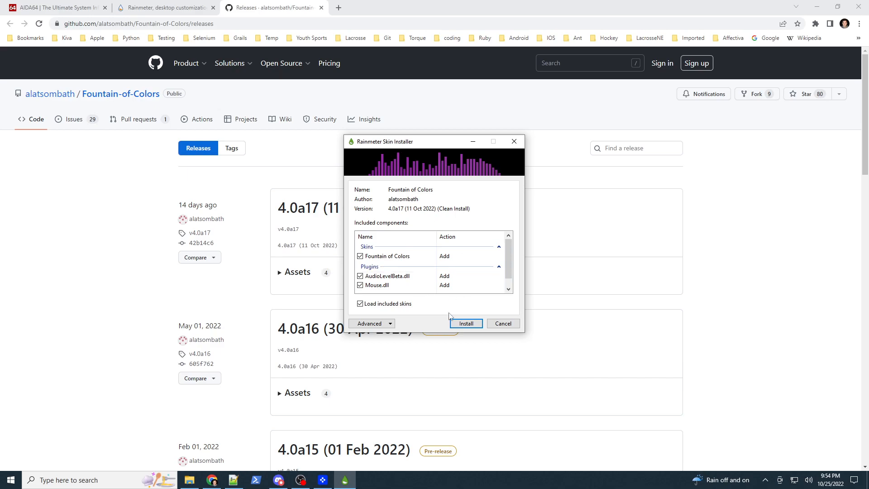
left_click(465, 323)
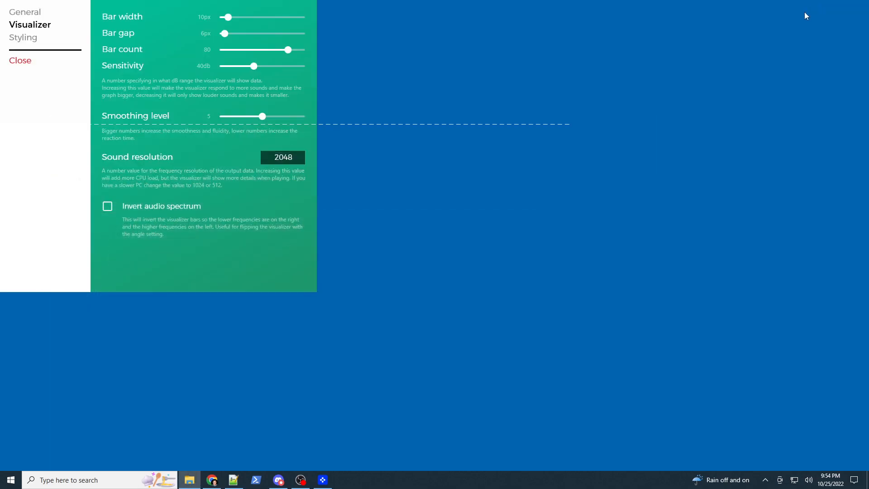
mouse_move(506, 359)
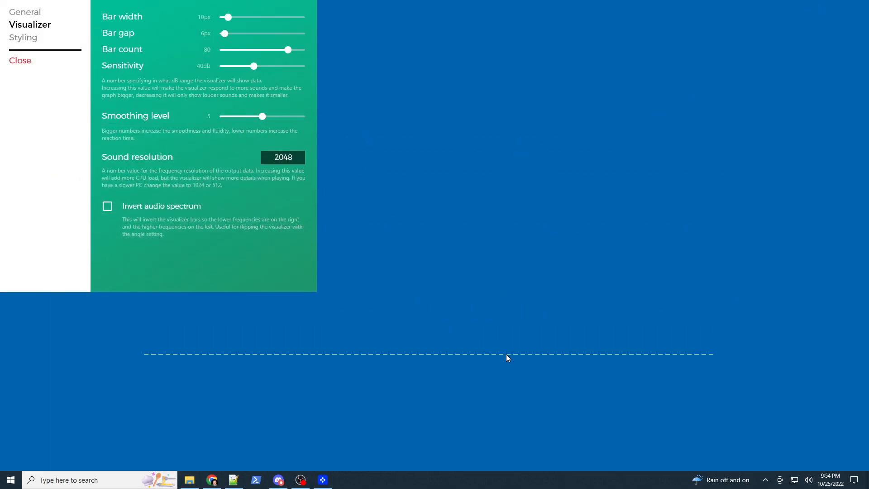
mouse_move(26, 12)
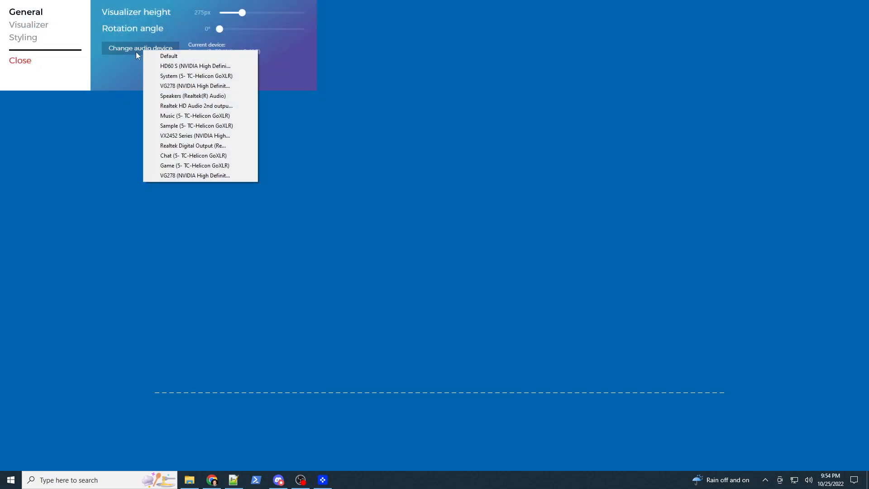
mouse_move(193, 96)
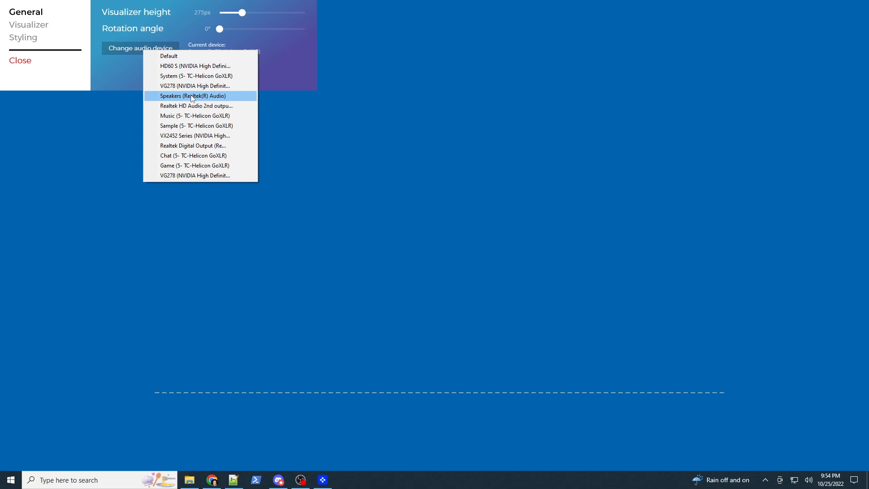
Set the visualizer's audio device to Speakers (Realtek(R) Audio).
left_click(190, 95)
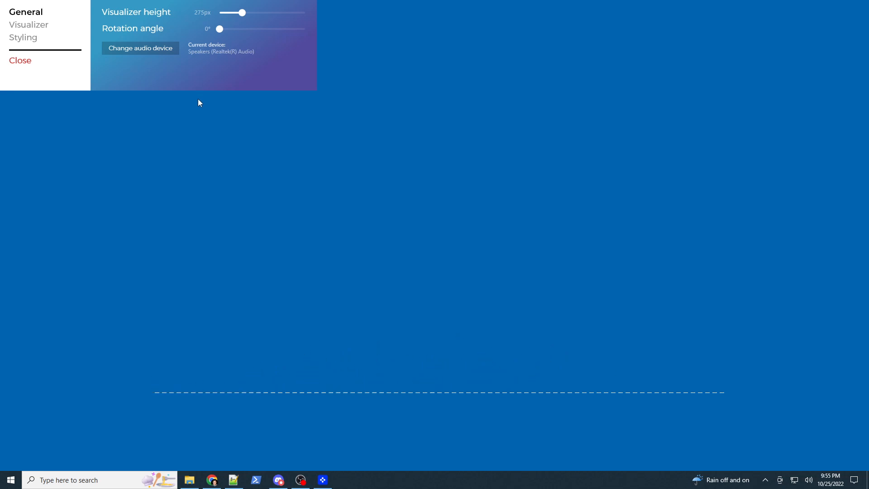
mouse_move(534, 135)
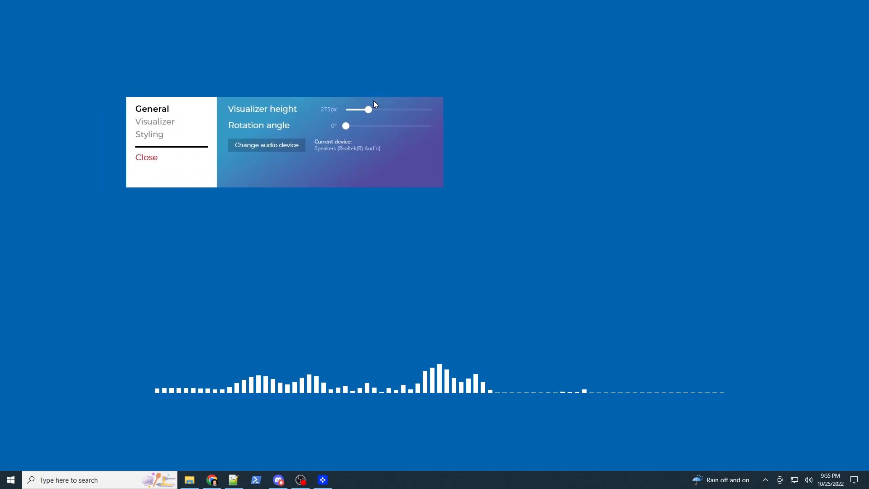
Raise the visualizer height to 583px and bring up the Styling colour settings.
left_click_drag(367, 109, 370, 109)
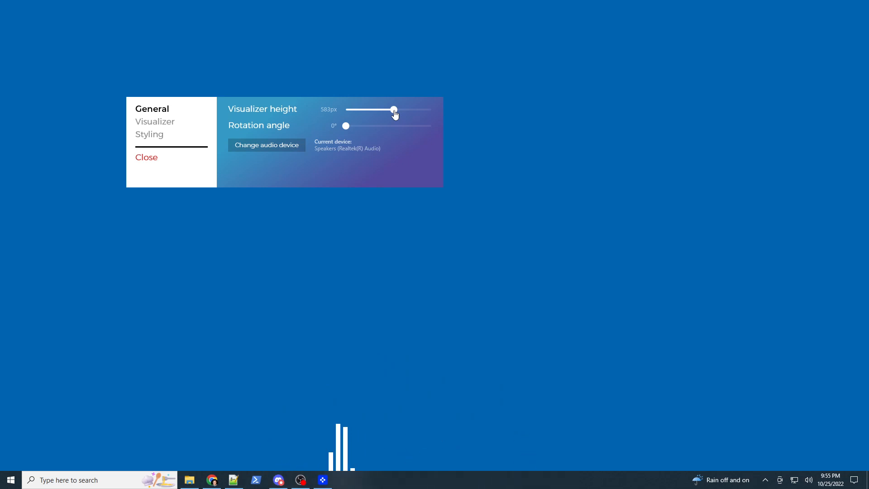
mouse_move(159, 125)
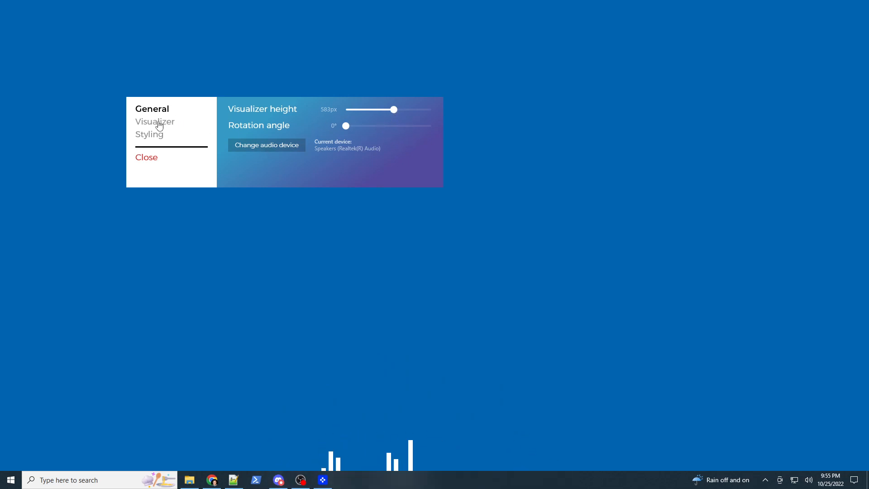
left_click(157, 121)
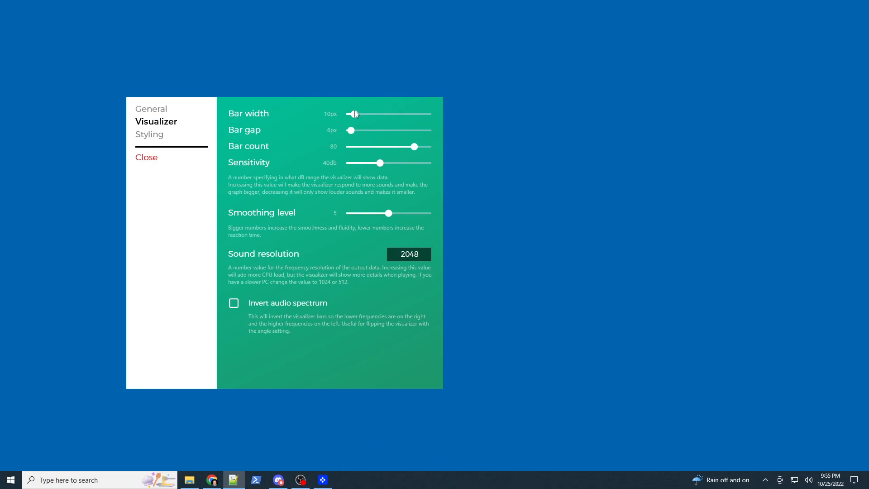
mouse_move(355, 158)
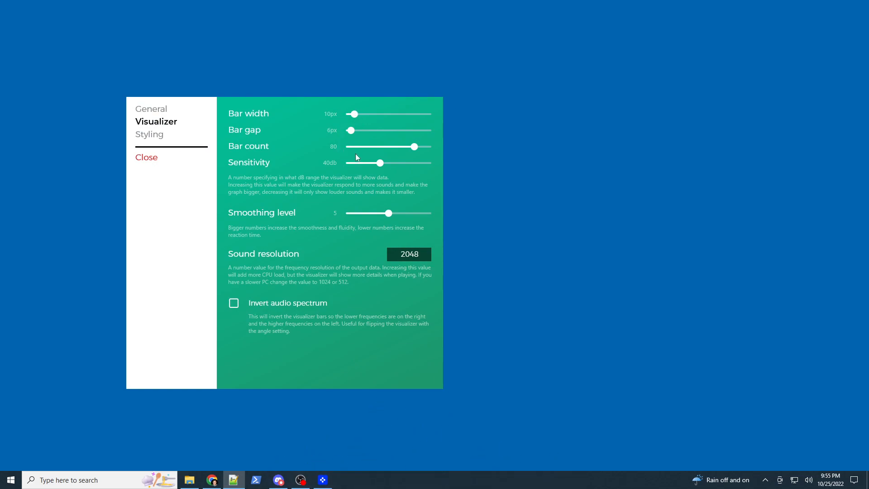
mouse_move(337, 118)
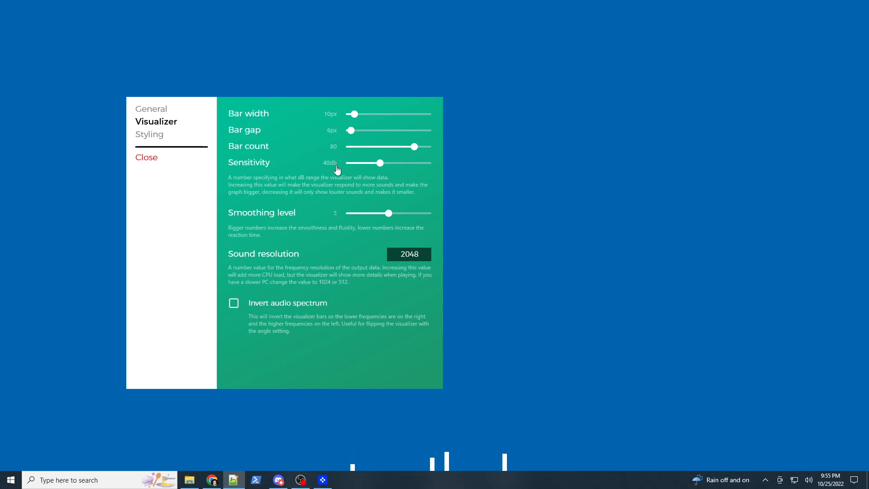
mouse_move(403, 250)
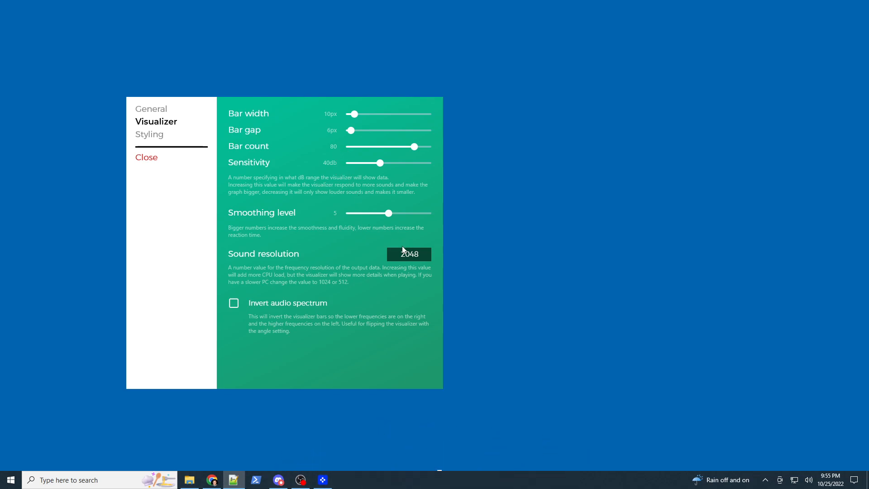
mouse_move(154, 155)
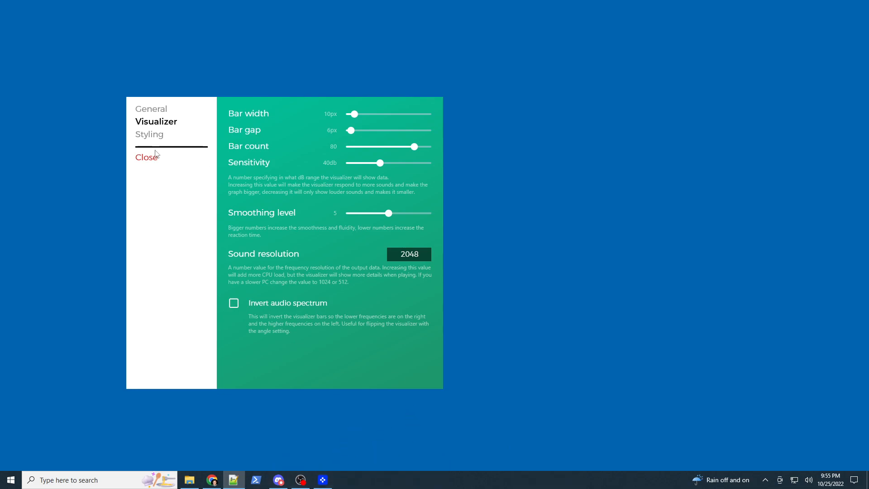
left_click(149, 134)
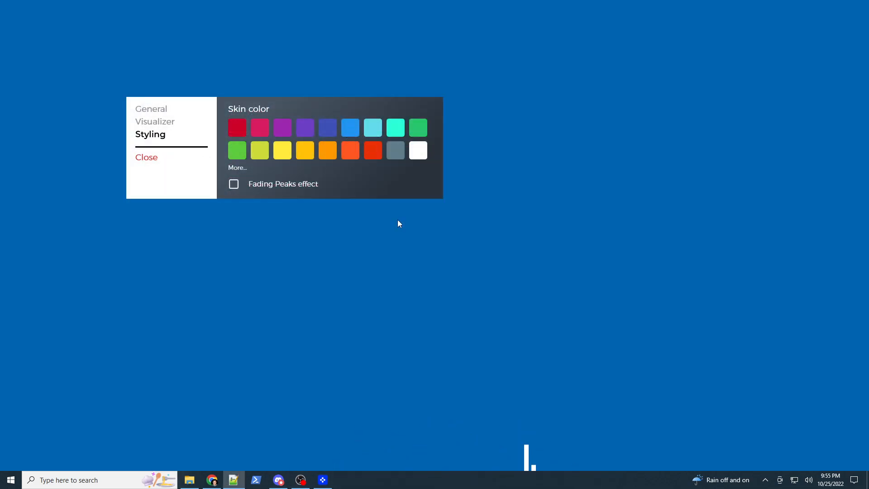
mouse_move(419, 283)
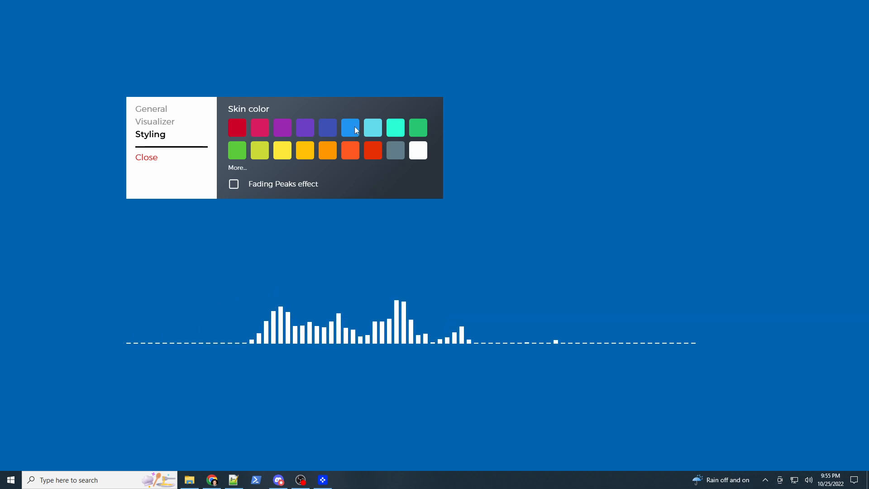
Choose the blue skin colour, then close the Manage Rainmeter window.
left_click(147, 156)
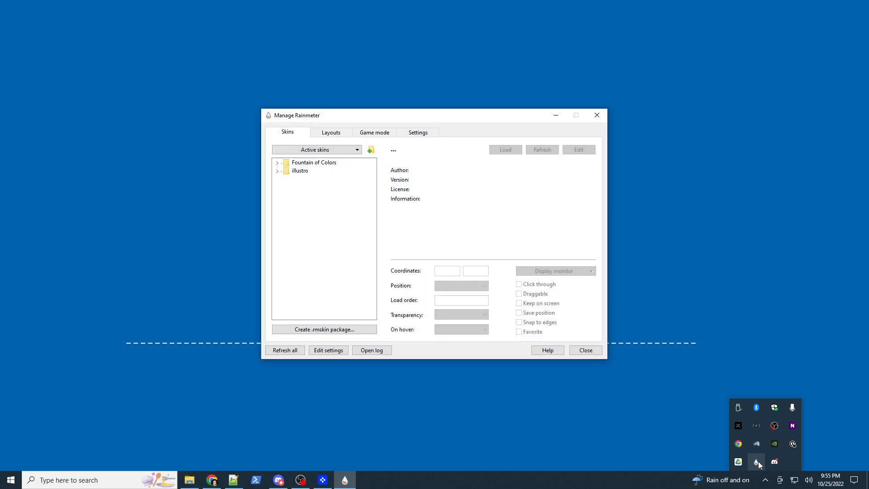
left_click(277, 162)
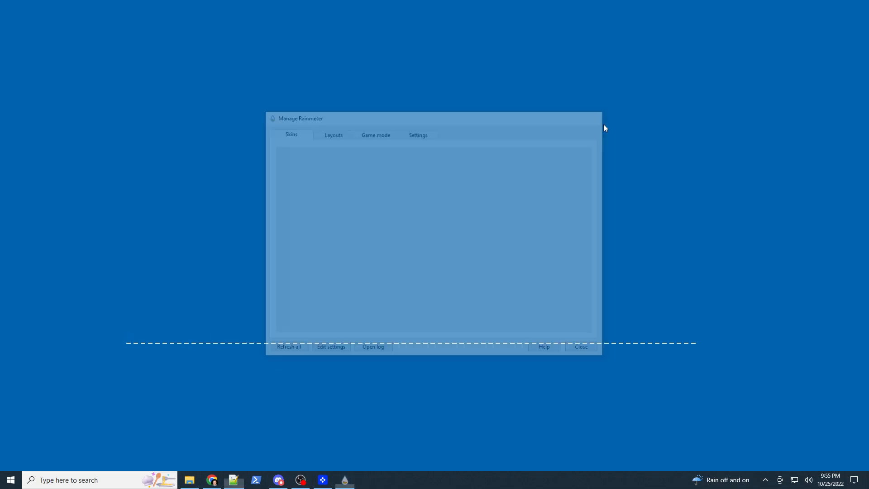
left_click(580, 347)
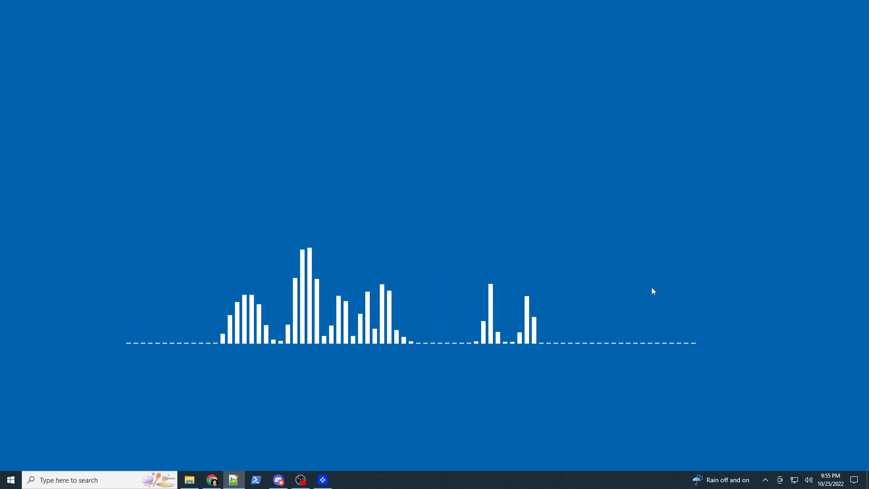
In Manage Rainmeter, load then unload visualizer.ini so the bars refresh in blue.
left_click(765, 480)
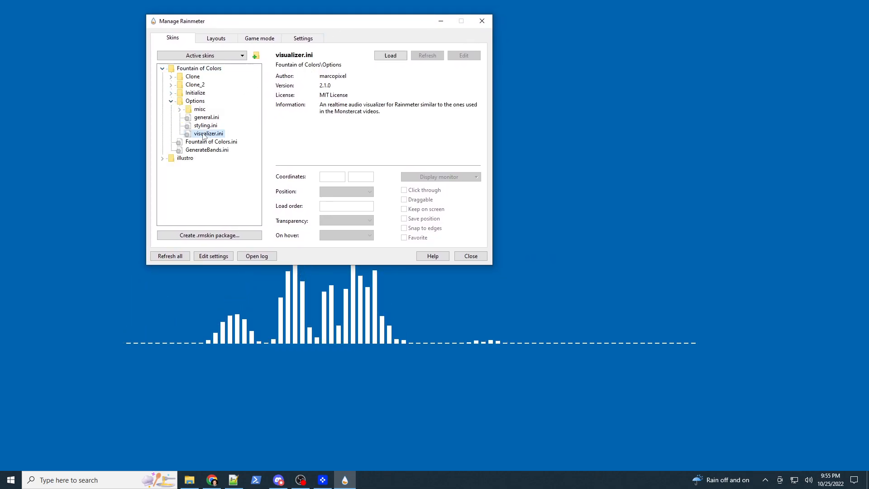
left_click(389, 55)
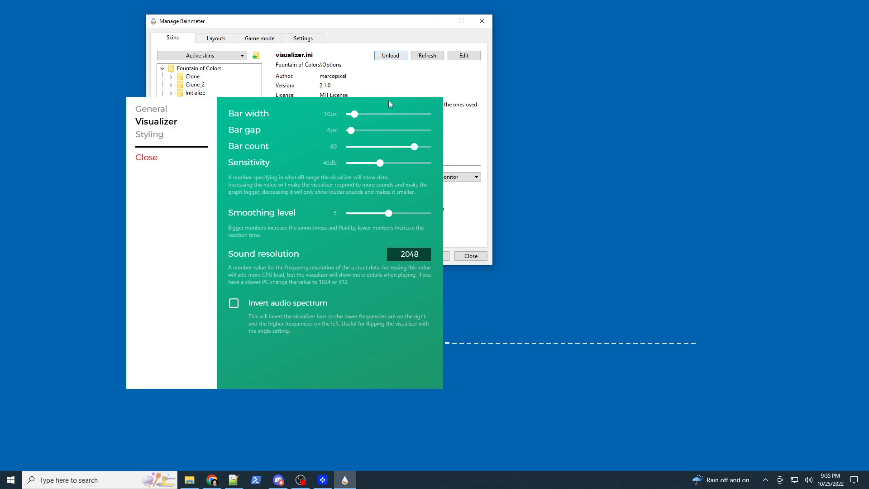
left_click(149, 134)
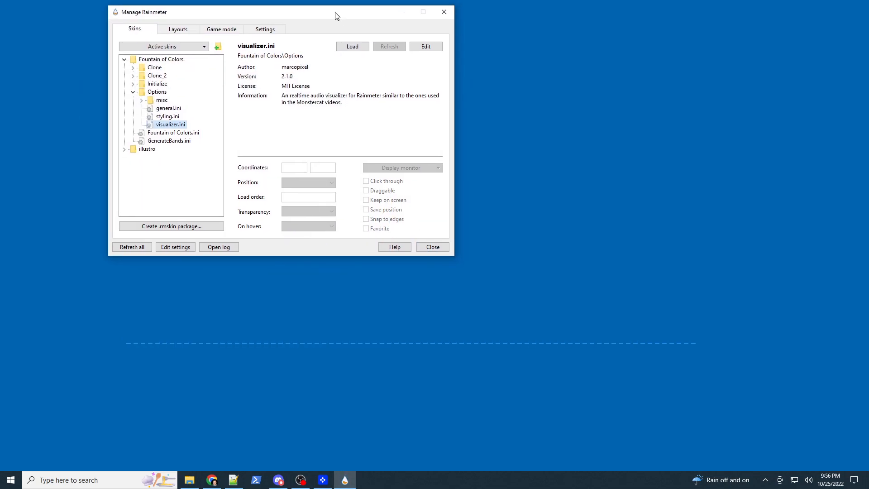
left_click(352, 46)
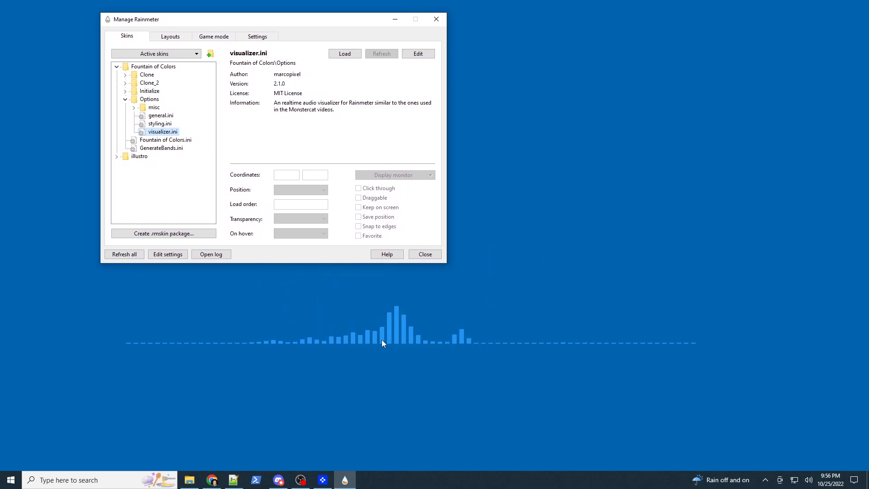